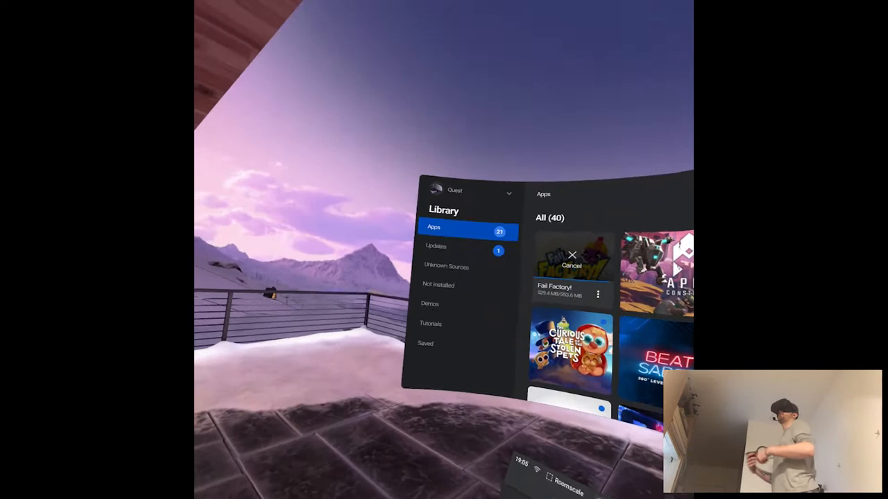
- Wait in Library > Apps until Fail Factory finishes downloading and shows Open
left_click(475, 192)
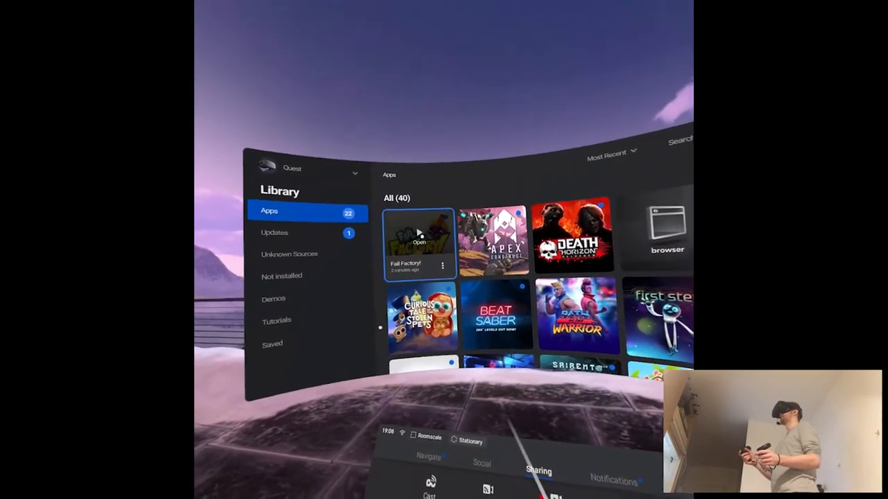
- Launch Fail Factory from its Library tile, reaching the English language choice screen
left_click(420, 239)
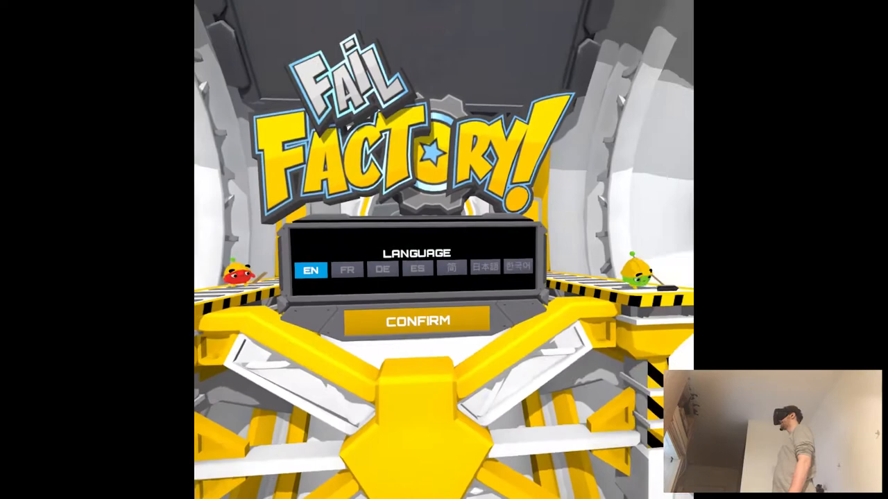
- Confirm English, dismiss the seated-experience notice, and choose NEW GAME
left_click(416, 320)
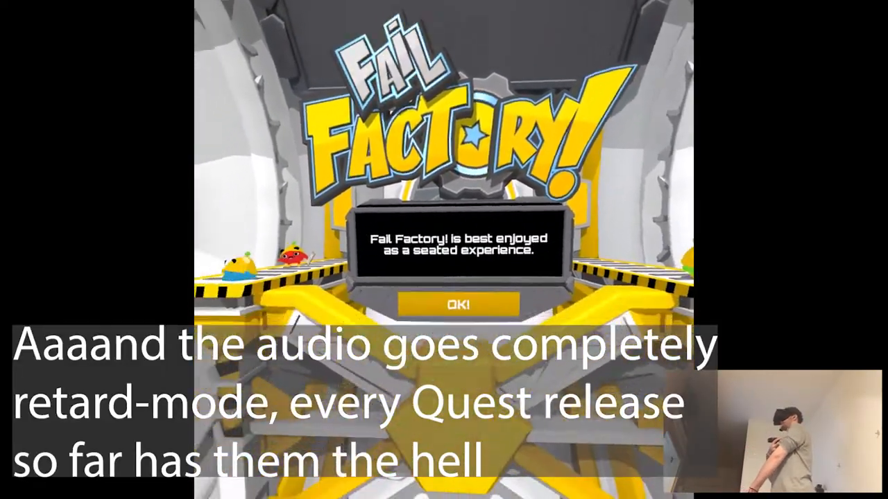
left_click(459, 304)
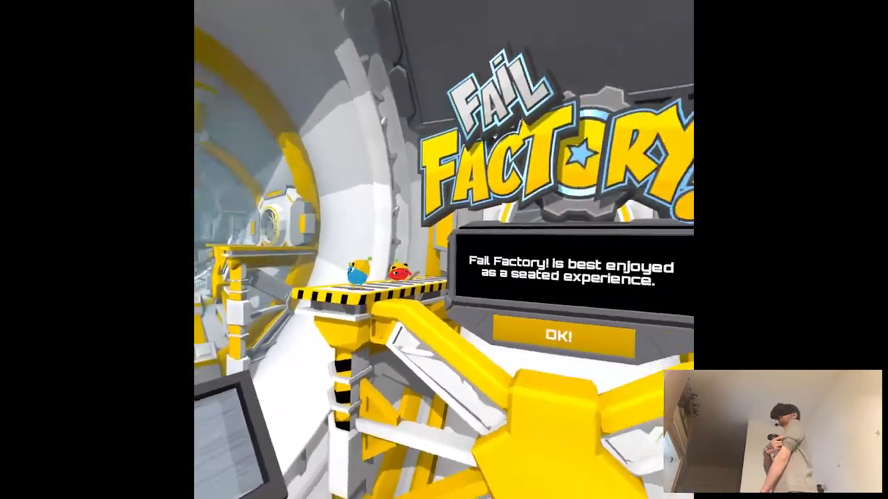
left_click(562, 337)
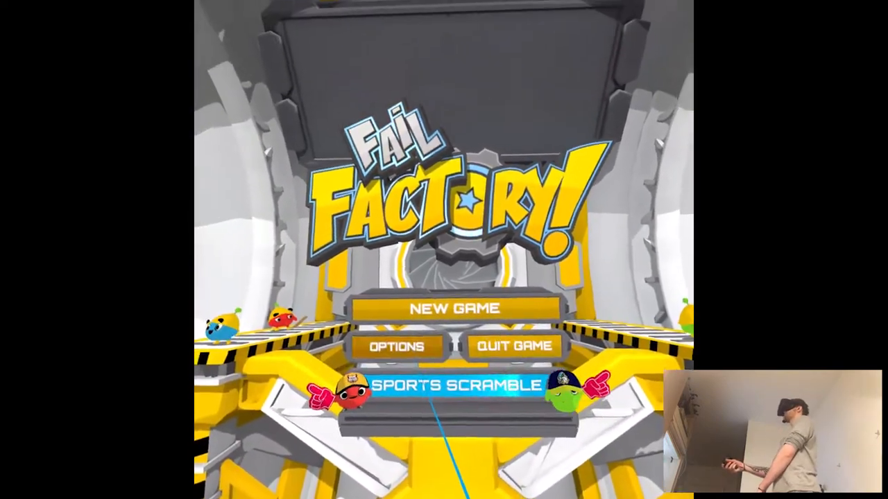
left_click(396, 346)
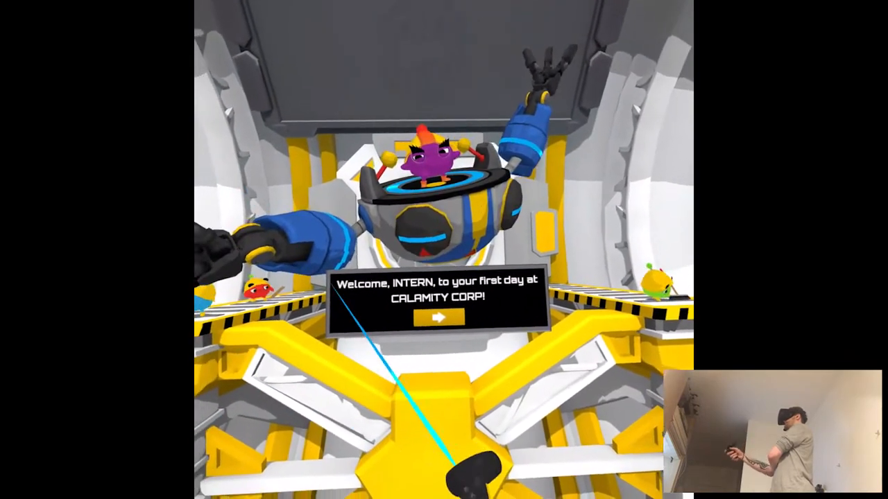
- Advance past the welcome and Titan Robot tutorial messages
left_click(439, 319)
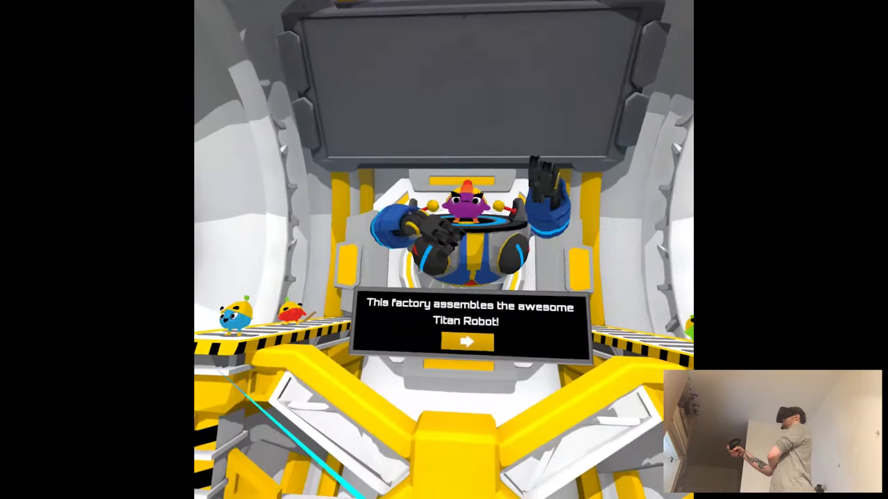
mouse_move(444, 250)
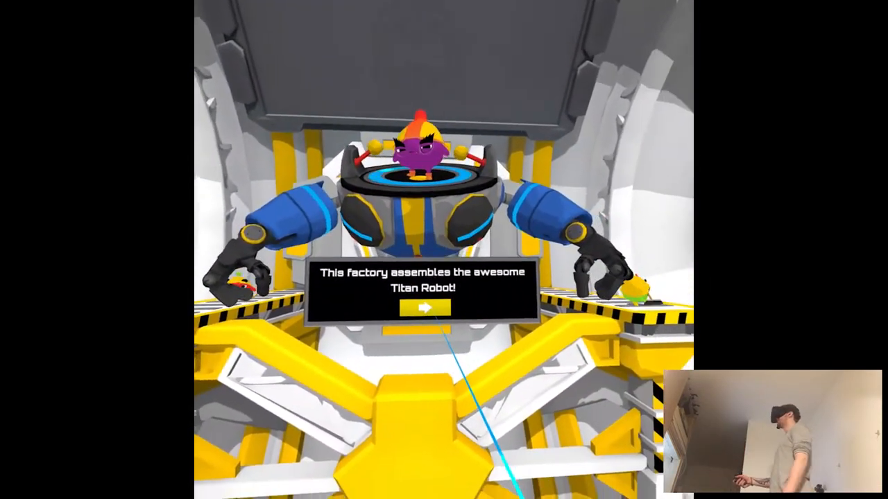
left_click(421, 310)
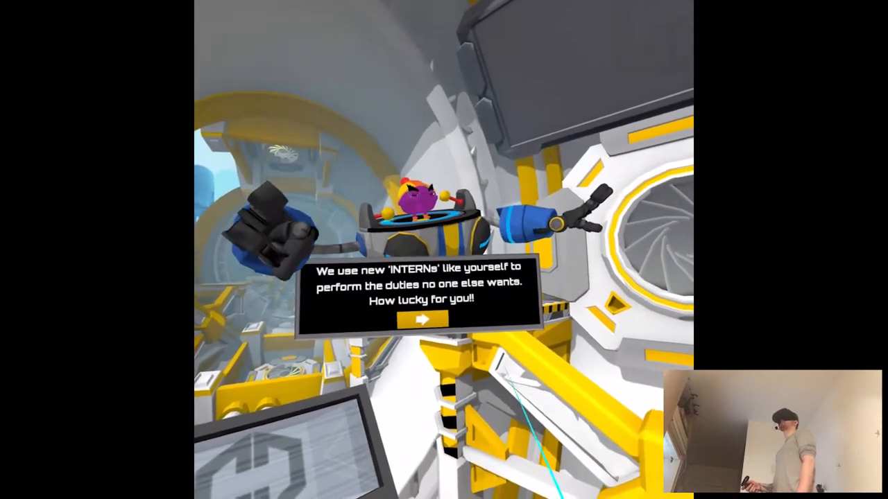
mouse_move(444, 250)
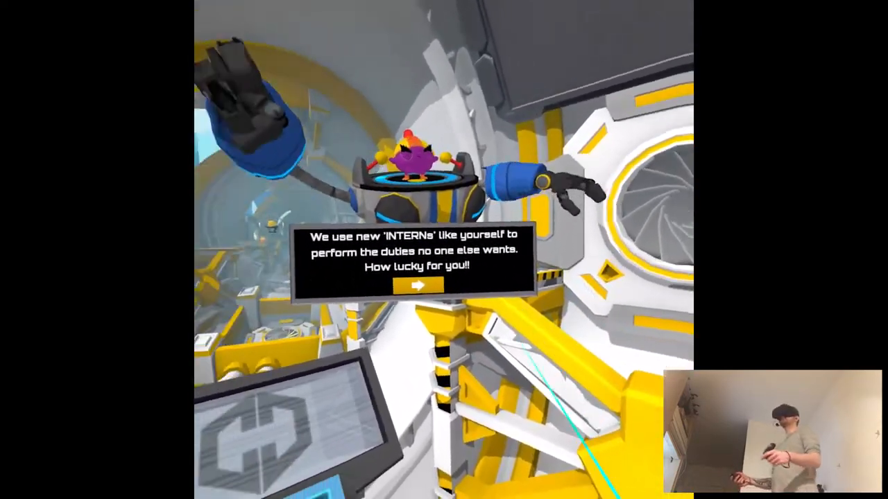
mouse_move(444, 250)
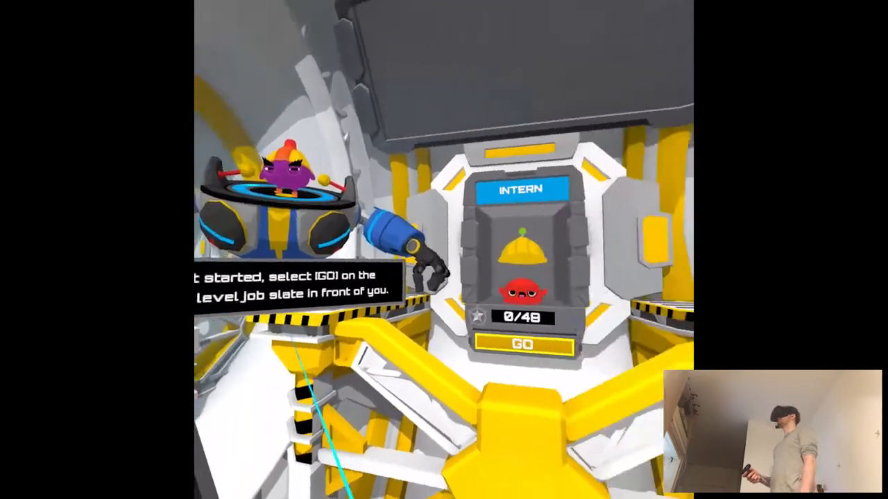
mouse_move(444, 250)
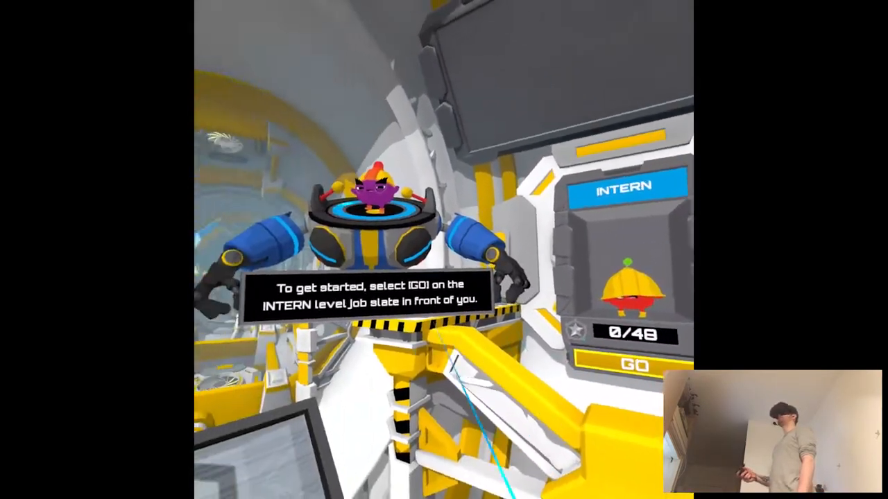